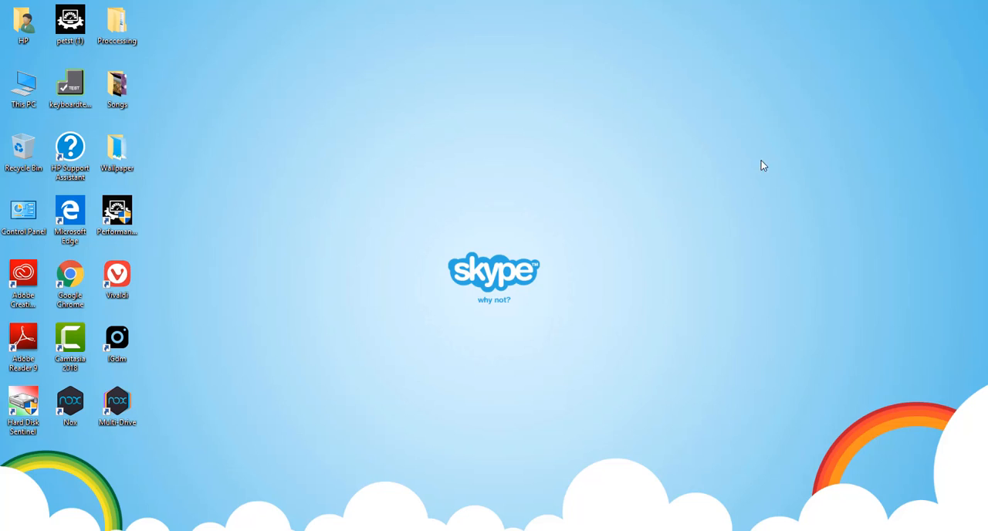
pyautogui.moveTo(642, 330)
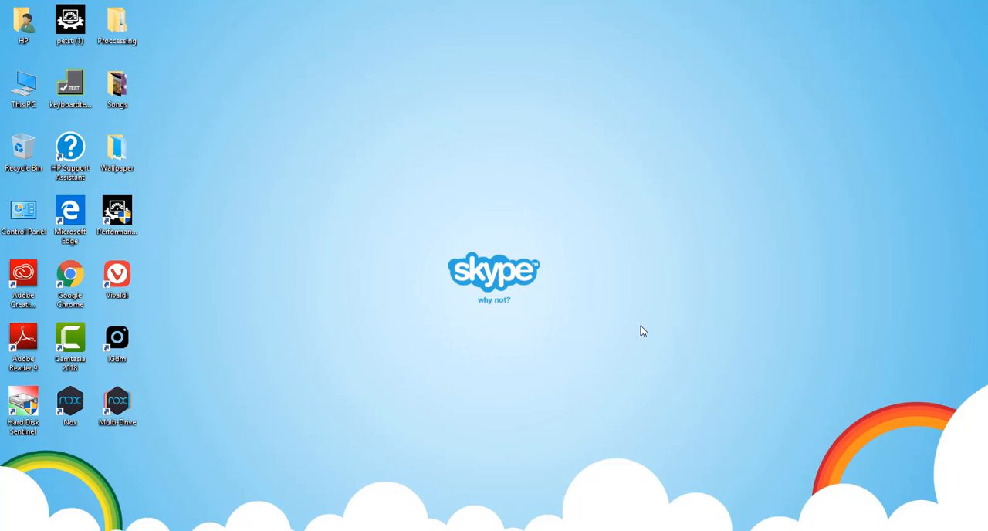
pyautogui.moveTo(755, 185)
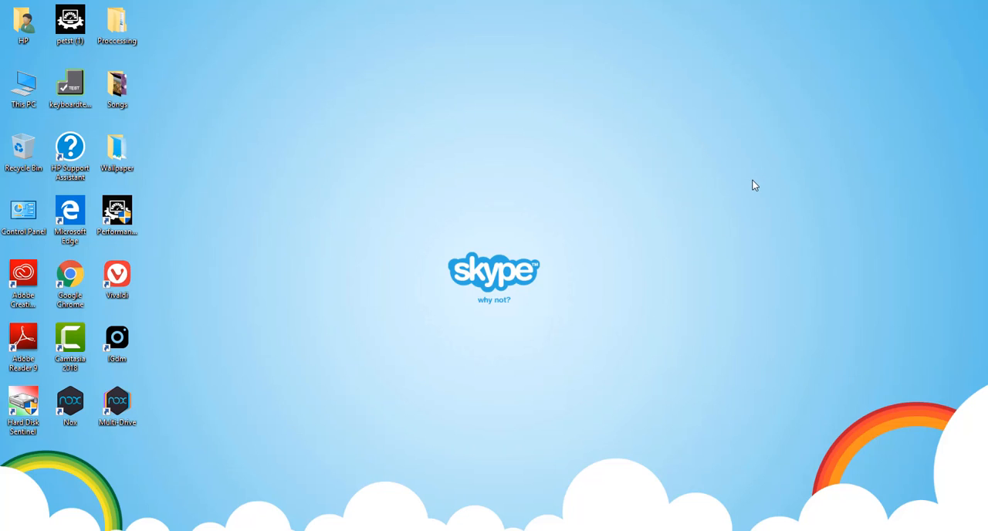
pyautogui.moveTo(749, 185)
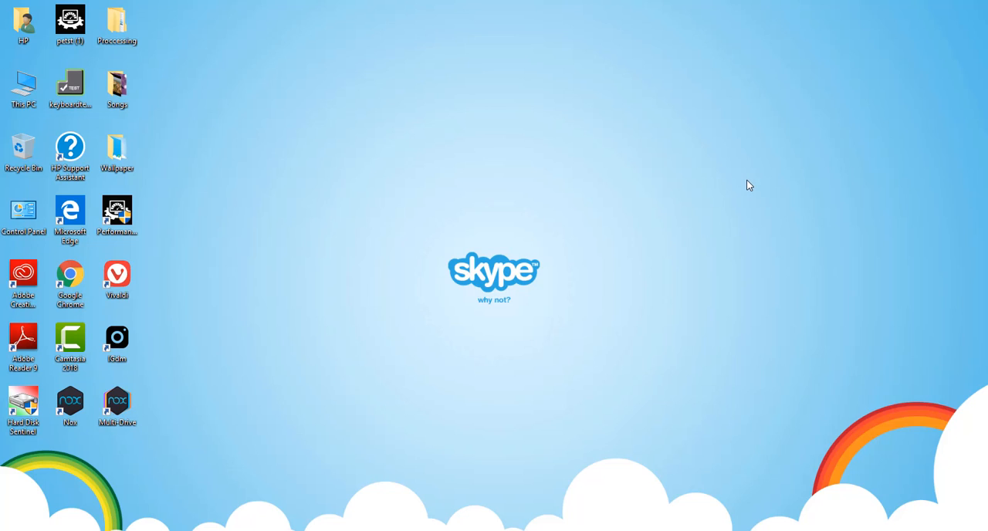
pyautogui.moveTo(704, 140)
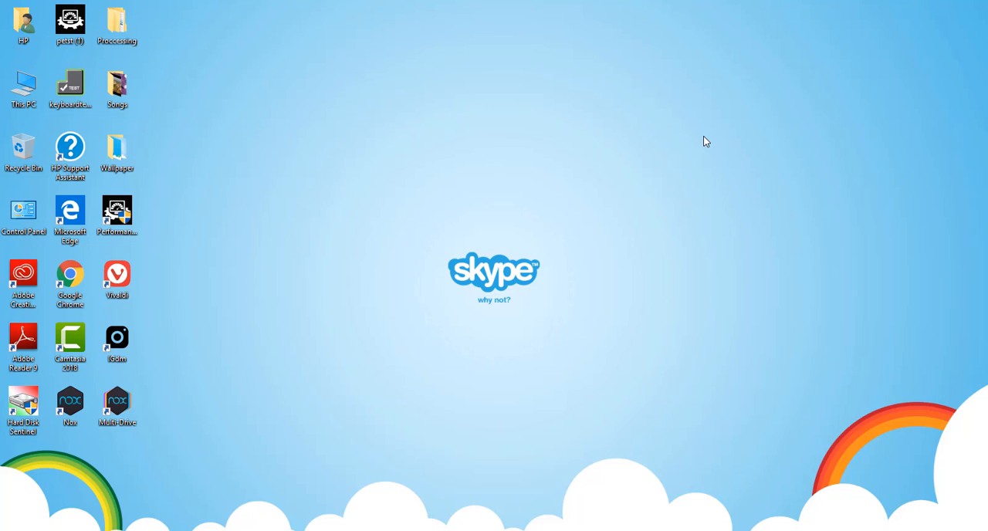
pyautogui.moveTo(709, 146)
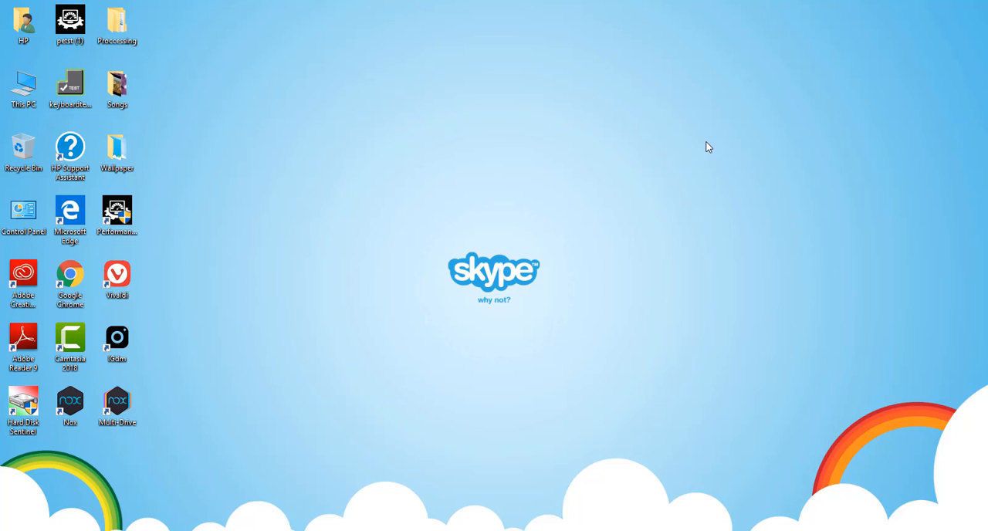
pyautogui.moveTo(701, 142)
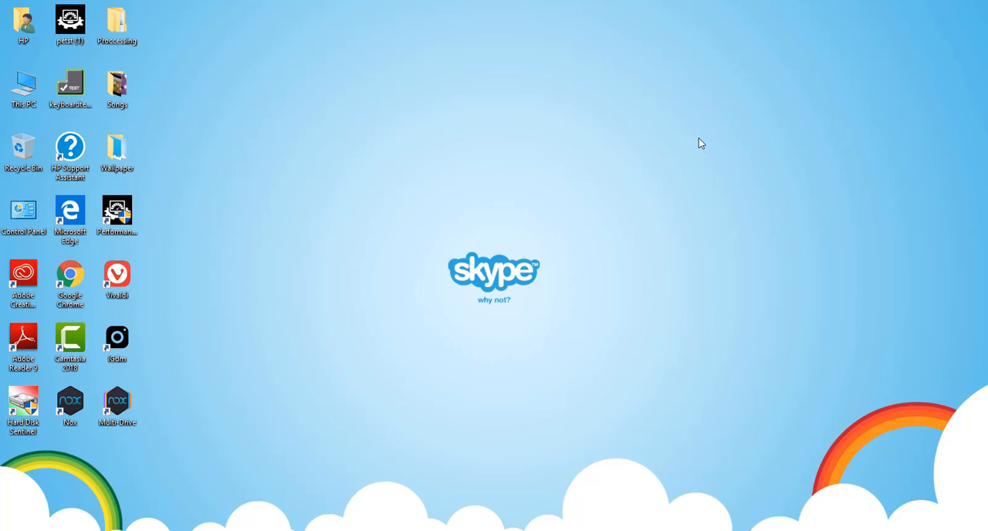
pyautogui.moveTo(658, 139)
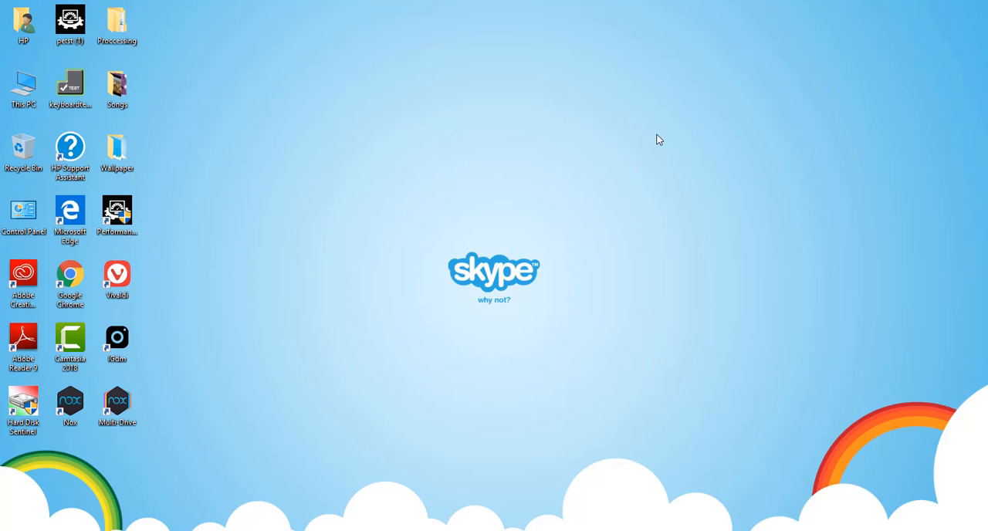
pyautogui.moveTo(679, 179)
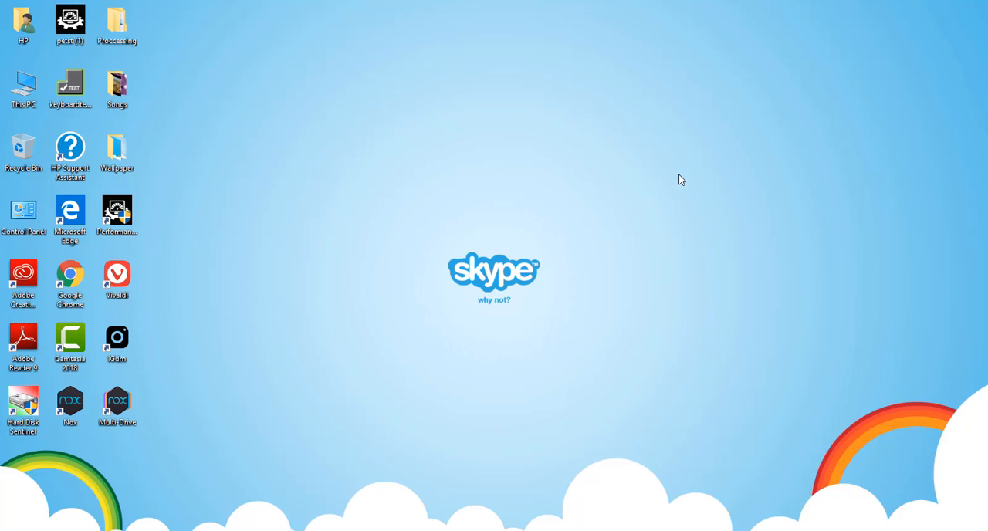
pyautogui.moveTo(676, 171)
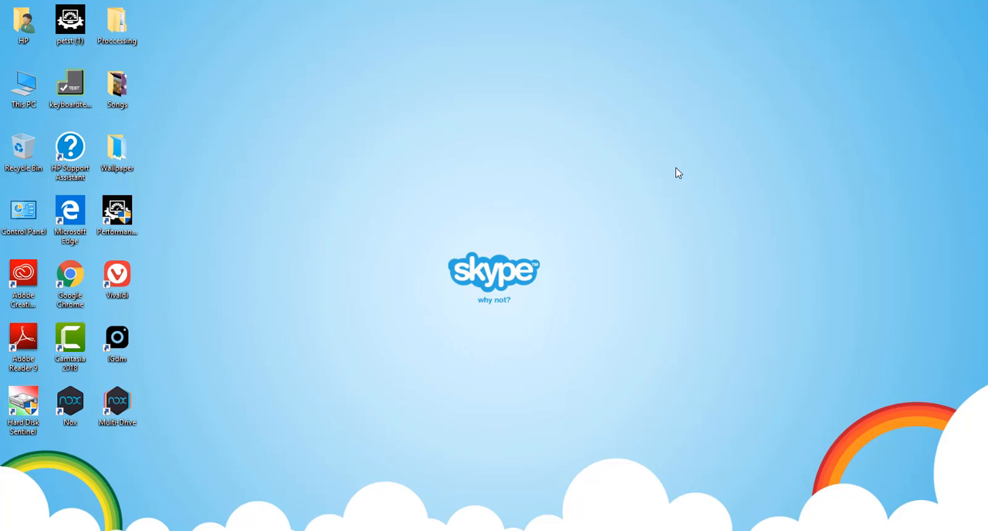
pyautogui.moveTo(264, 148)
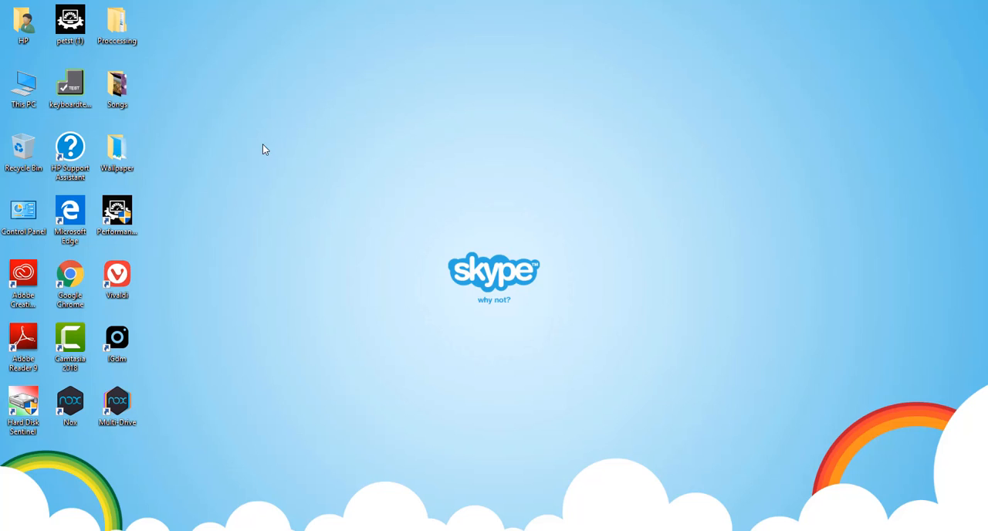
pyautogui.moveTo(285, 195)
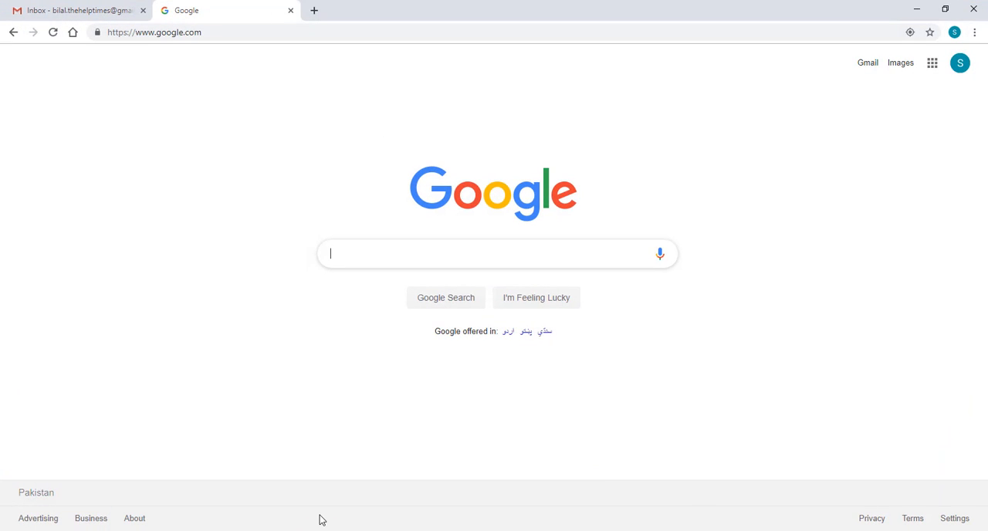
# - Search Google for 'skype' and open the official Skype website result
pyautogui.write('skype')
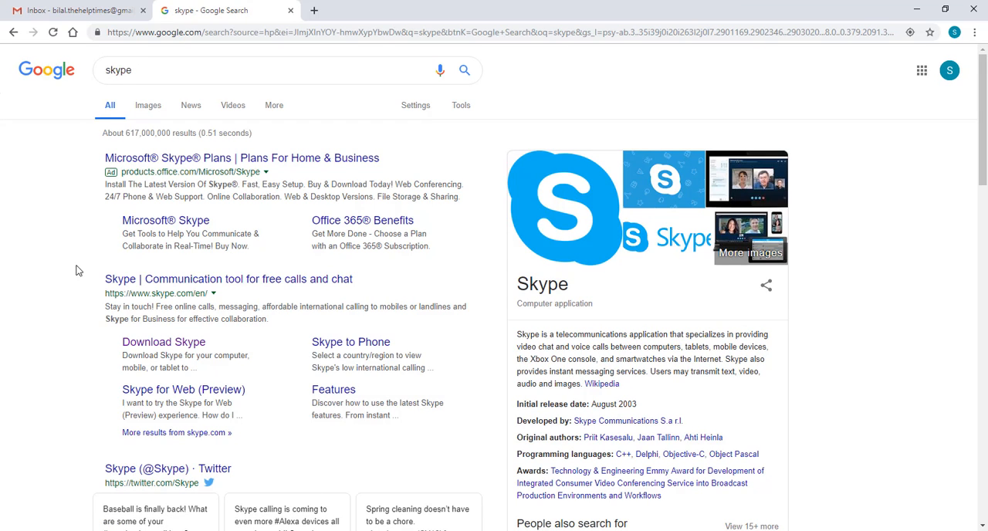
pyautogui.moveTo(98, 281)
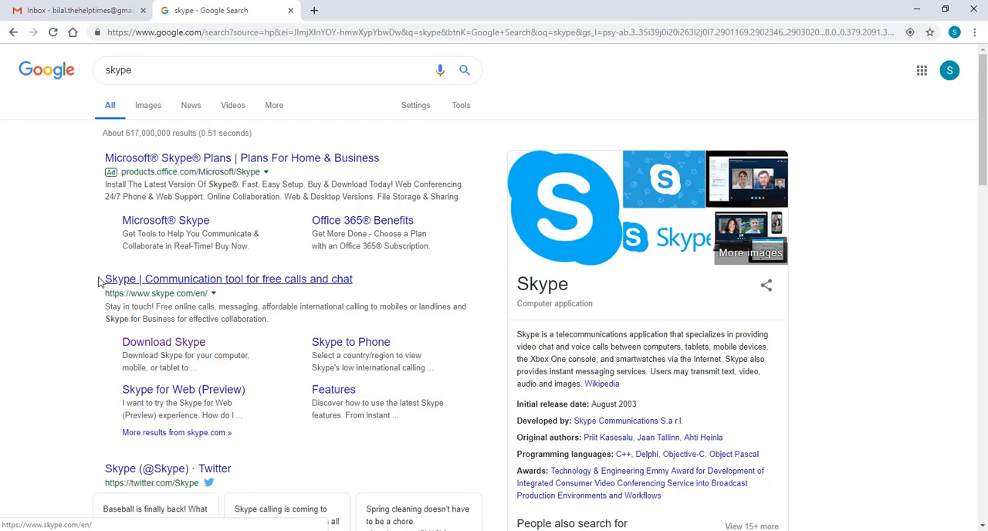
pyautogui.click(205, 280)
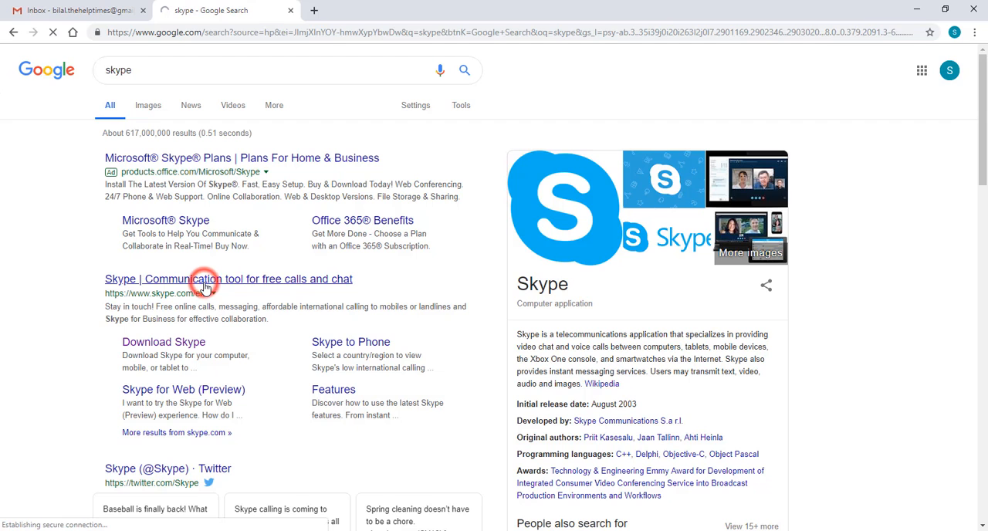
# - From skype.com's Sign in menu, choose 'Sign up' to start a new account
pyautogui.click(204, 279)
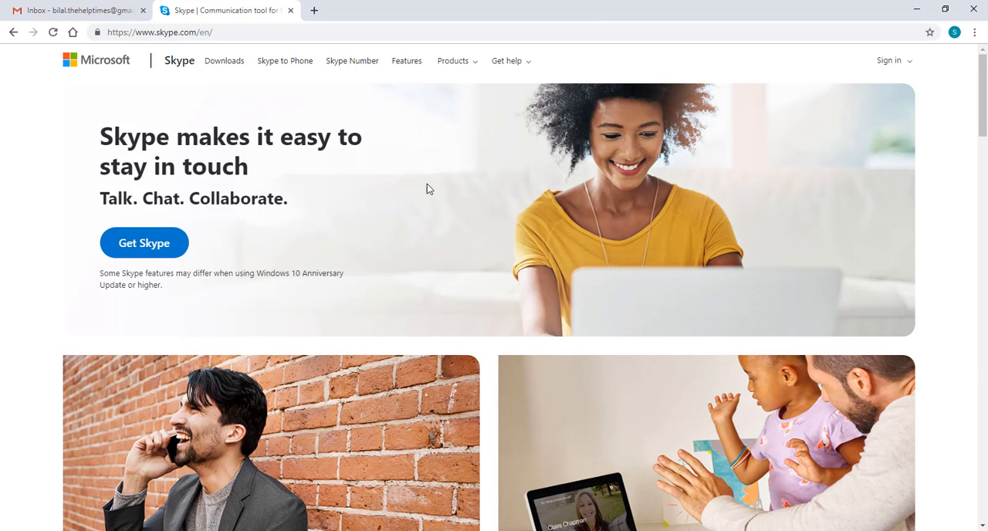
pyautogui.moveTo(908, 69)
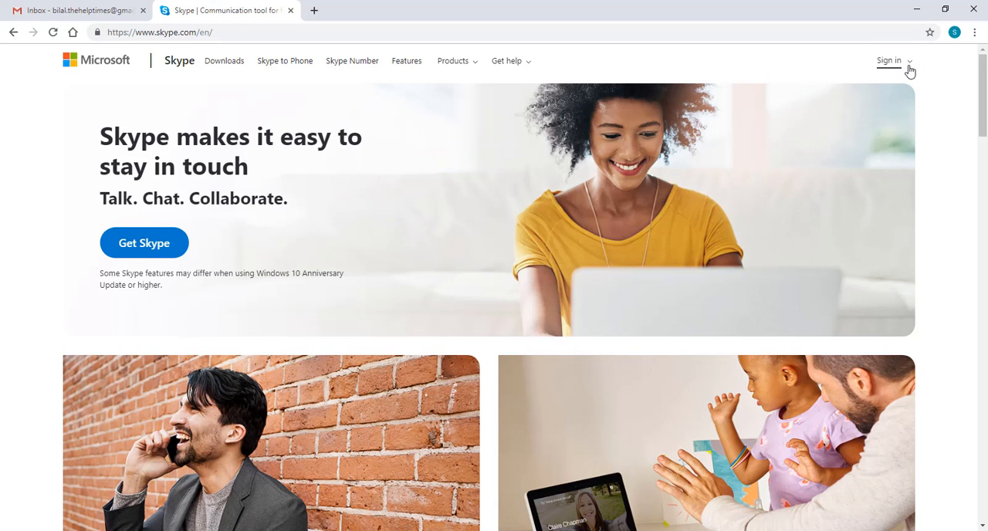
pyautogui.click(890, 60)
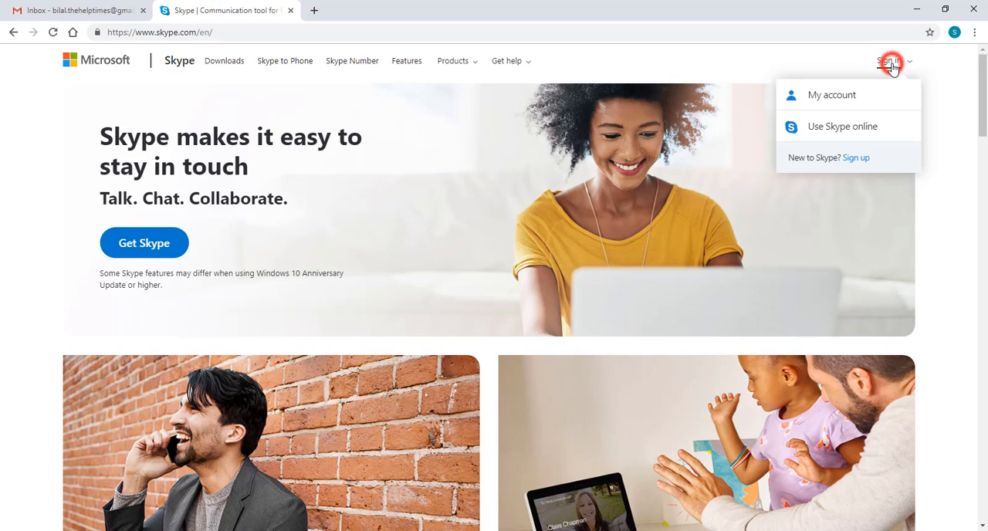
pyautogui.moveTo(856, 158)
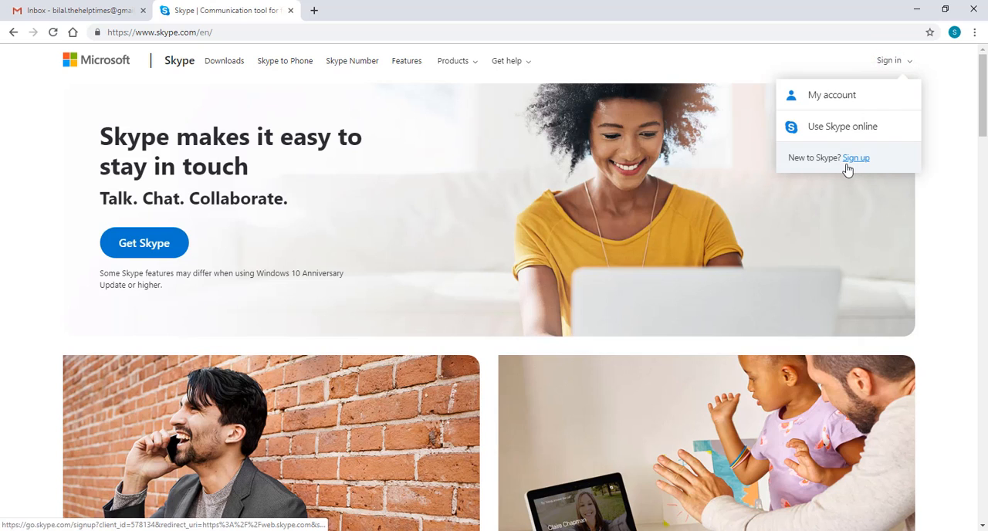
pyautogui.moveTo(843, 126)
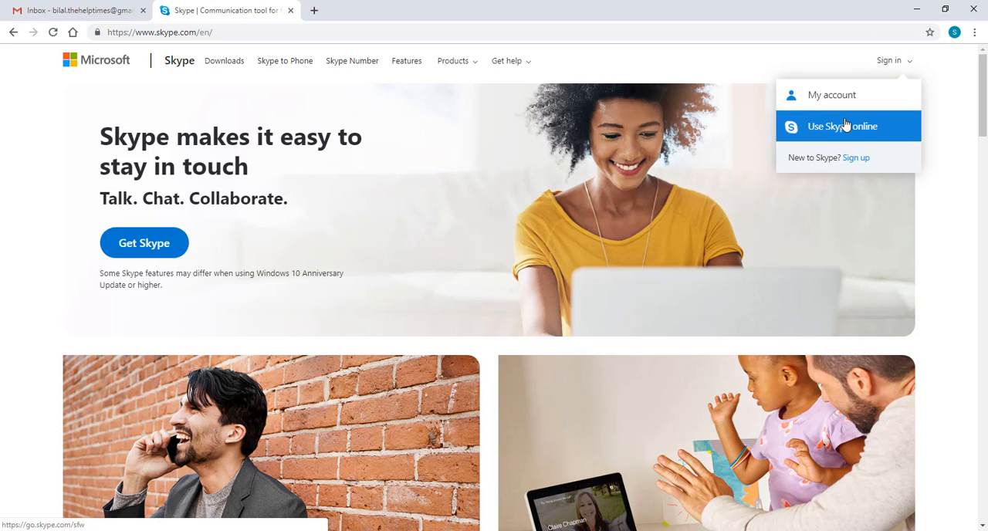
pyautogui.moveTo(855, 161)
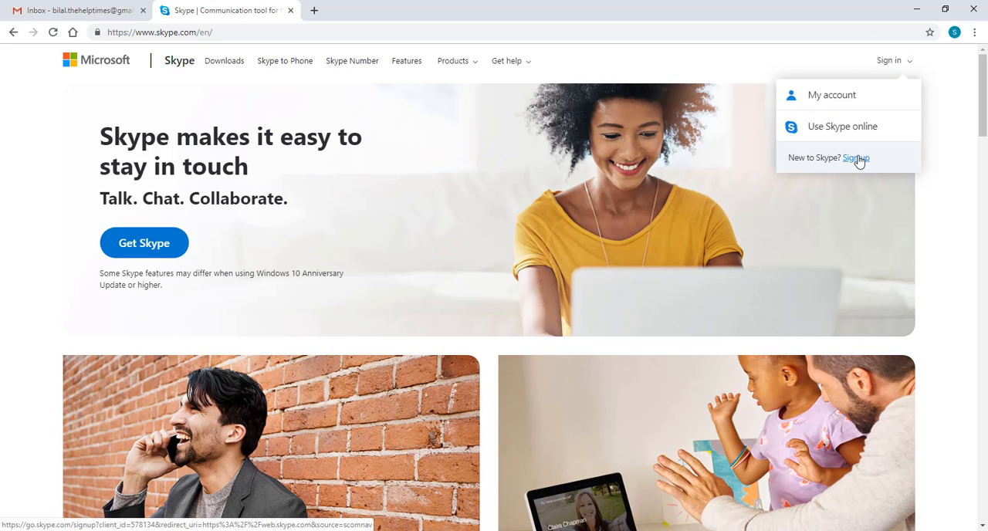
pyautogui.click(855, 157)
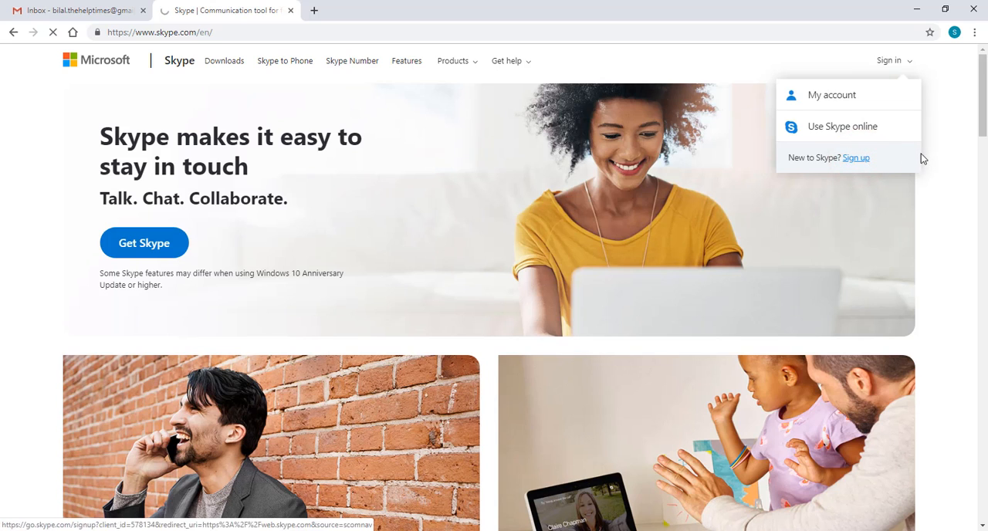
pyautogui.click(855, 158)
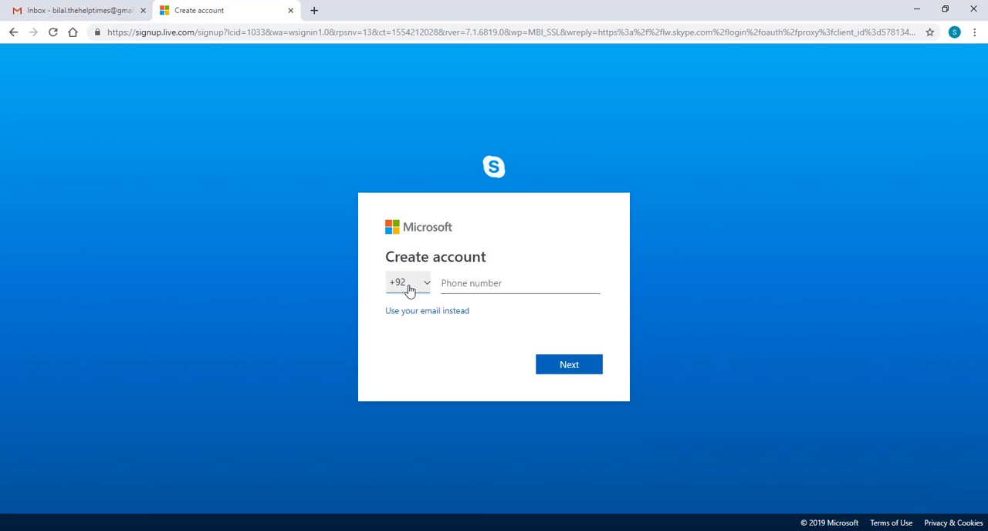
pyautogui.click(518, 283)
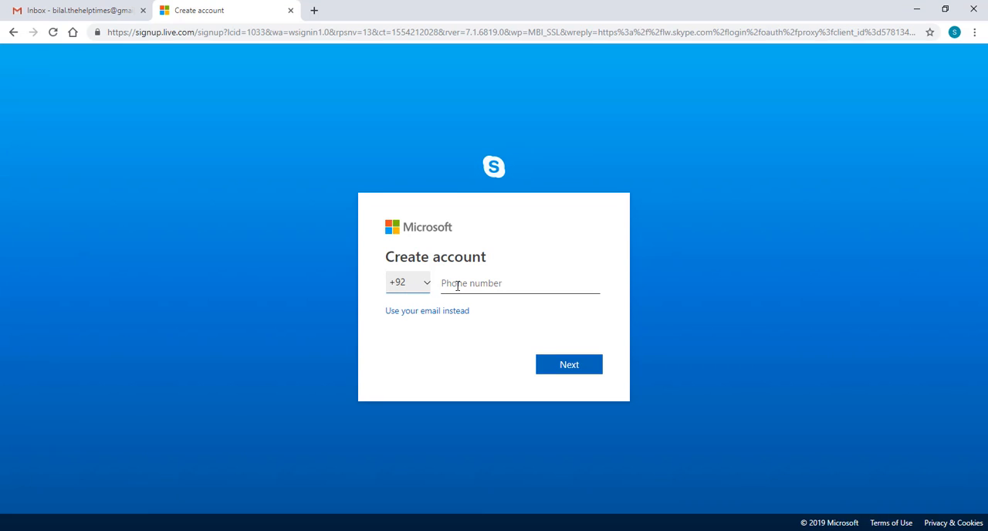
pyautogui.moveTo(436, 322)
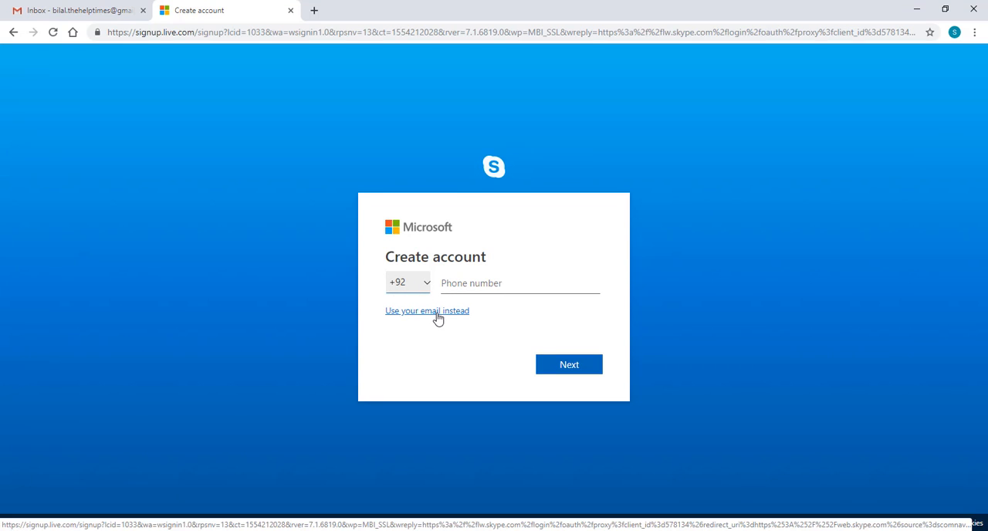
pyautogui.click(466, 287)
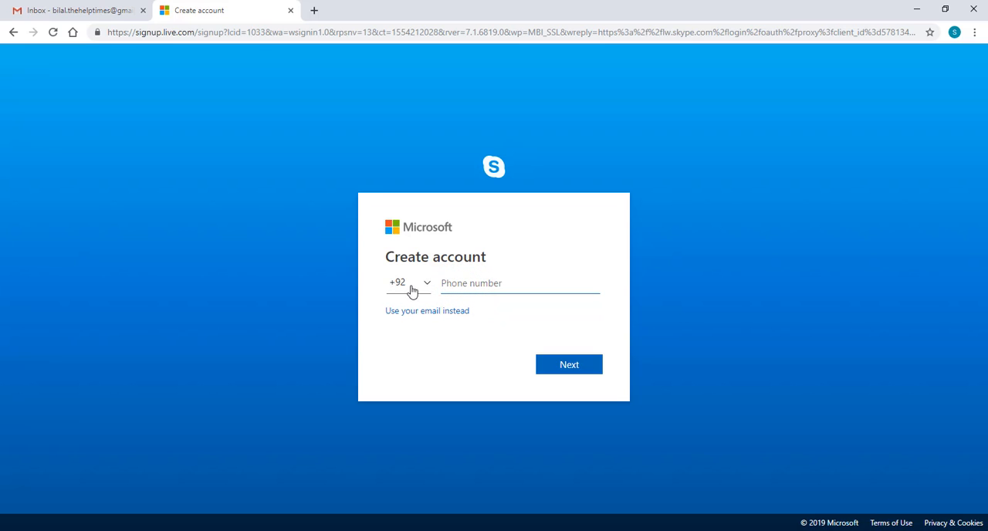
pyautogui.moveTo(415, 336)
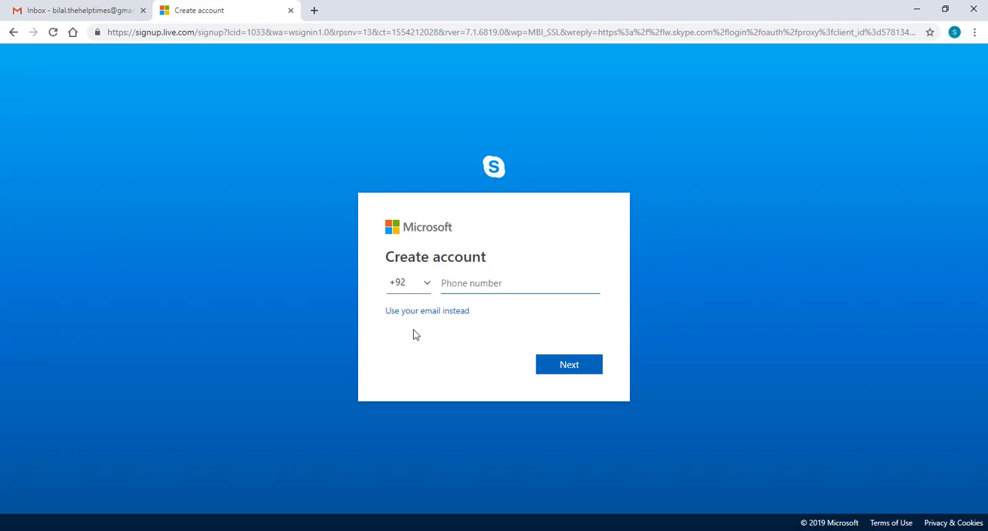
pyautogui.moveTo(414, 319)
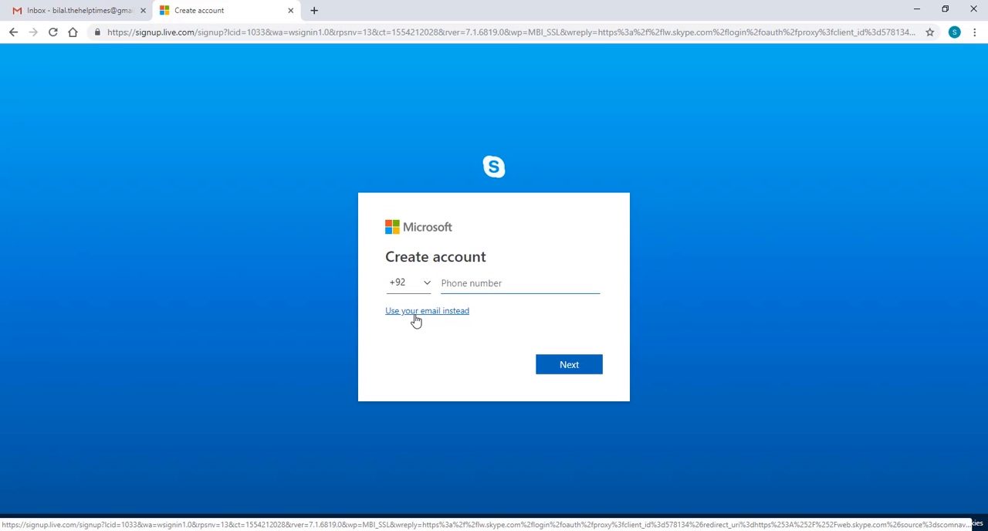
pyautogui.click(426, 311)
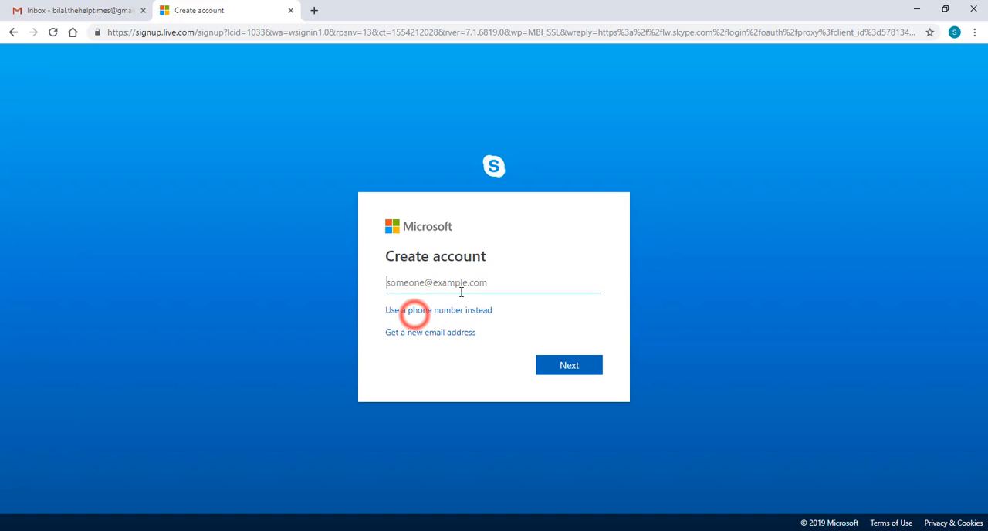
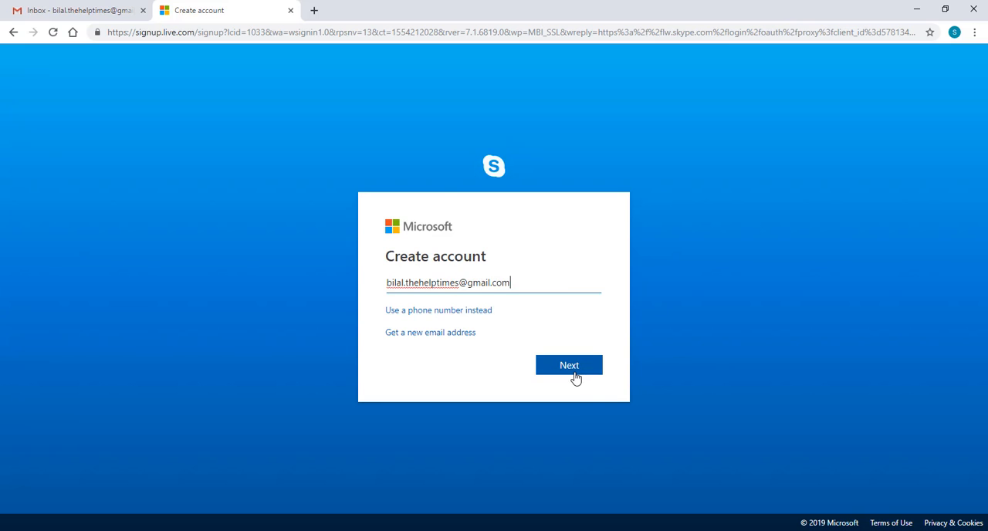
# - Set the account password and submit the first and last name
pyautogui.click(568, 365)
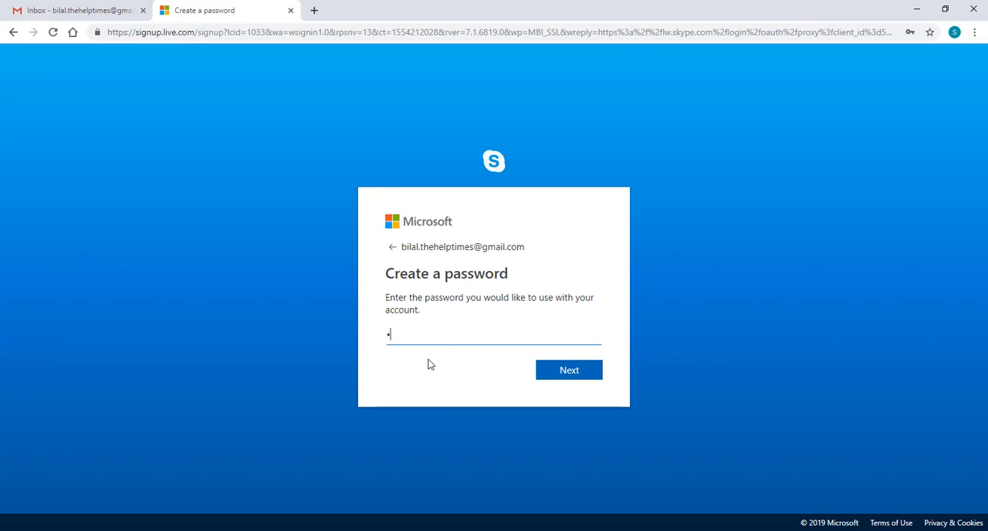
pyautogui.write('password')
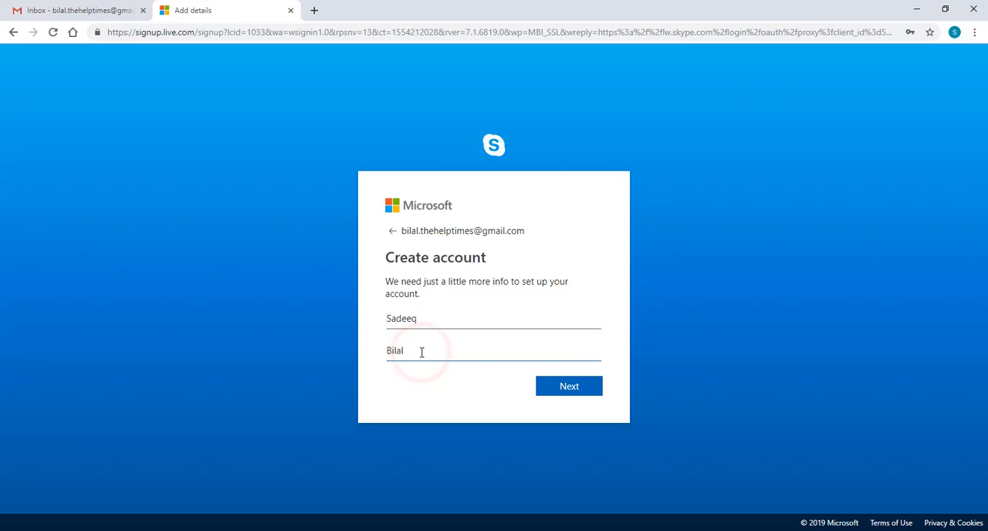
pyautogui.click(568, 386)
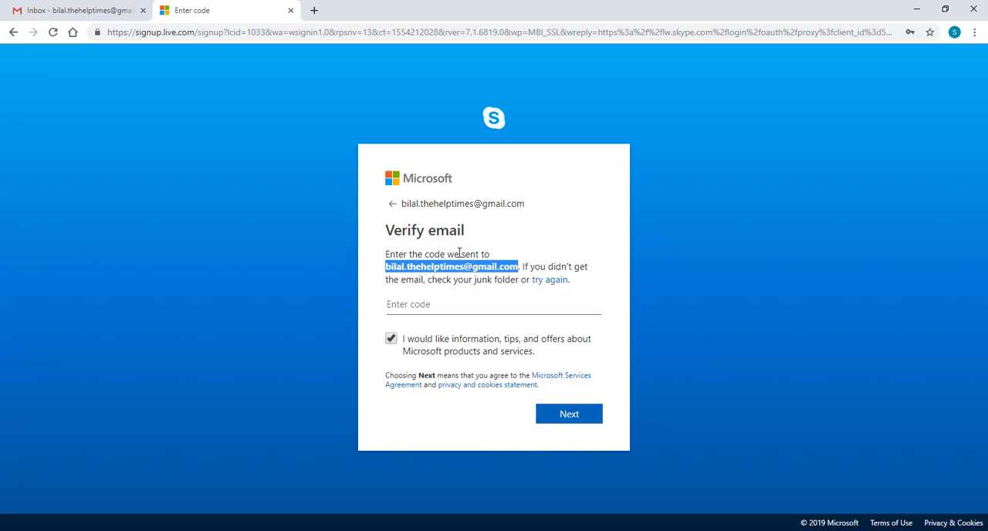
# - In Gmail, open the Microsoft verification email and copy its security code
pyautogui.click(77, 15)
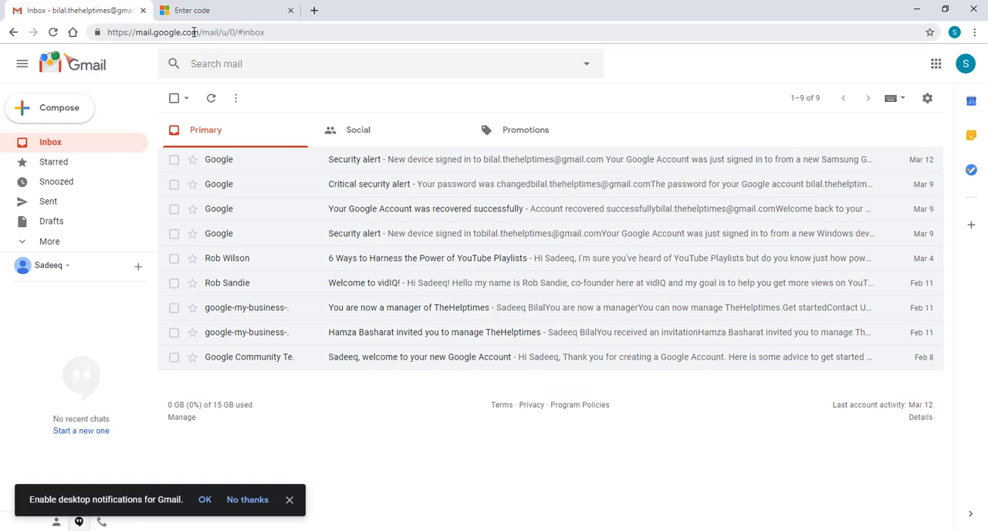
pyautogui.click(360, 159)
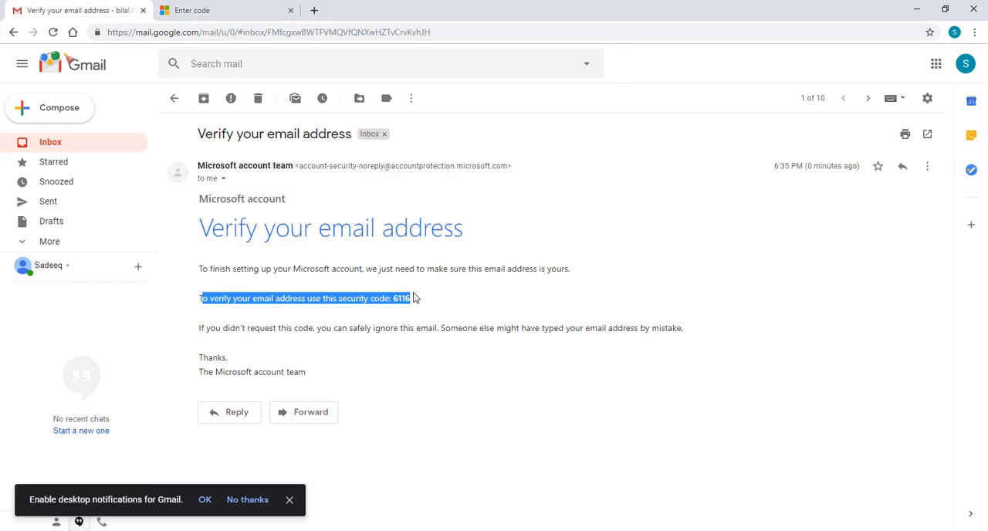
pyautogui.rightClick(401, 298)
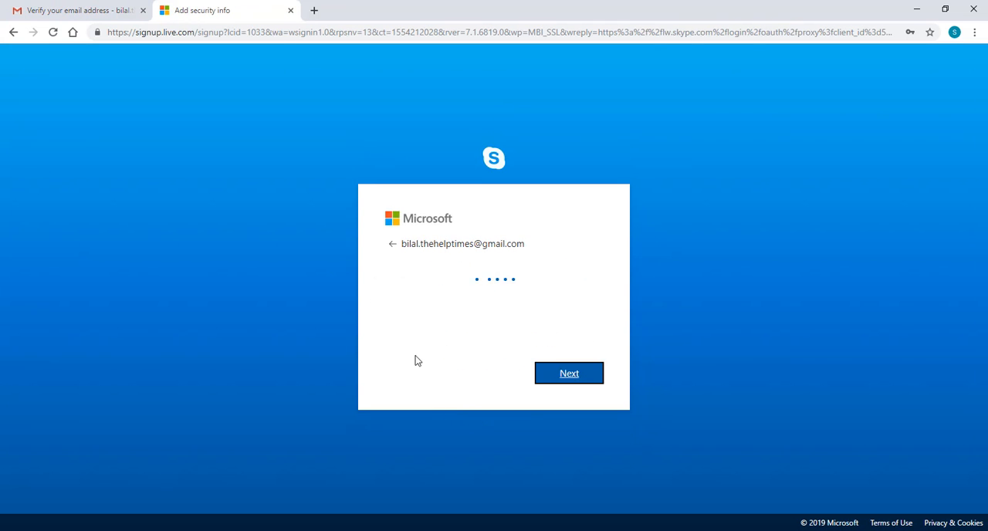
# - Enter the CAPTCHA characters 'KXp4' and submit to finish creating the account
pyautogui.click(569, 373)
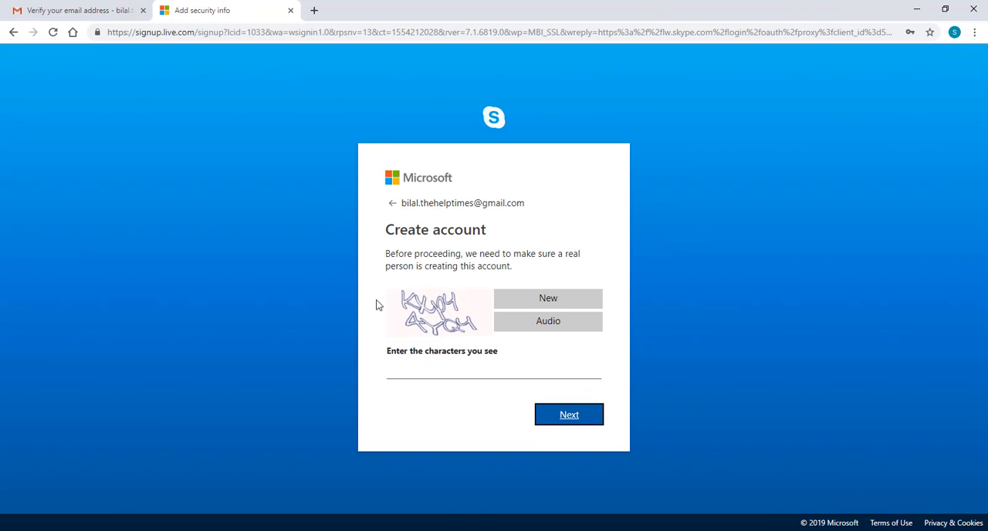
pyautogui.write('K')
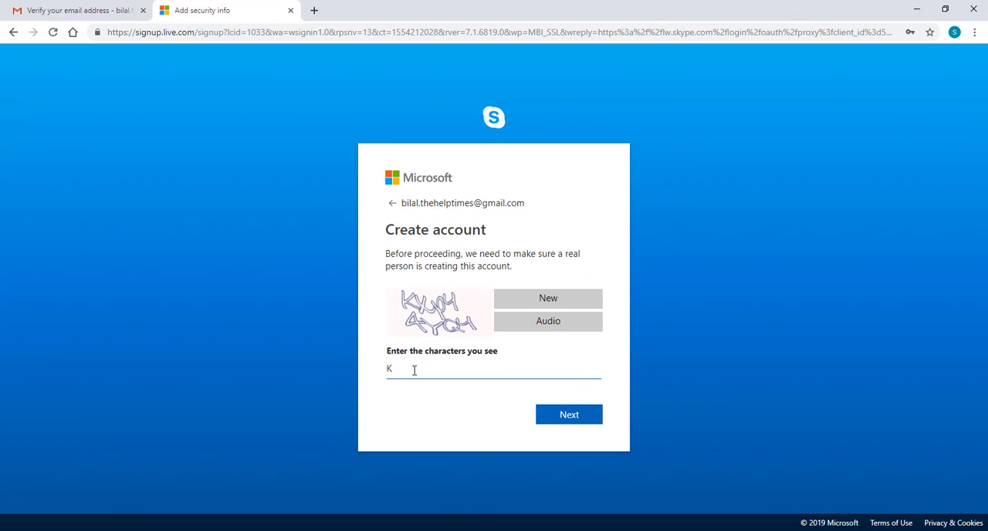
pyautogui.write('Xp4')
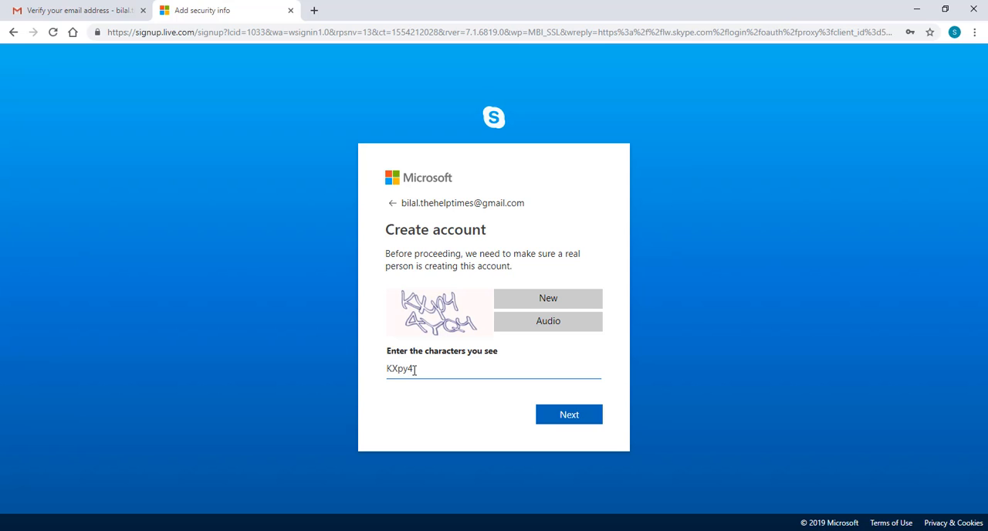
pyautogui.click(568, 414)
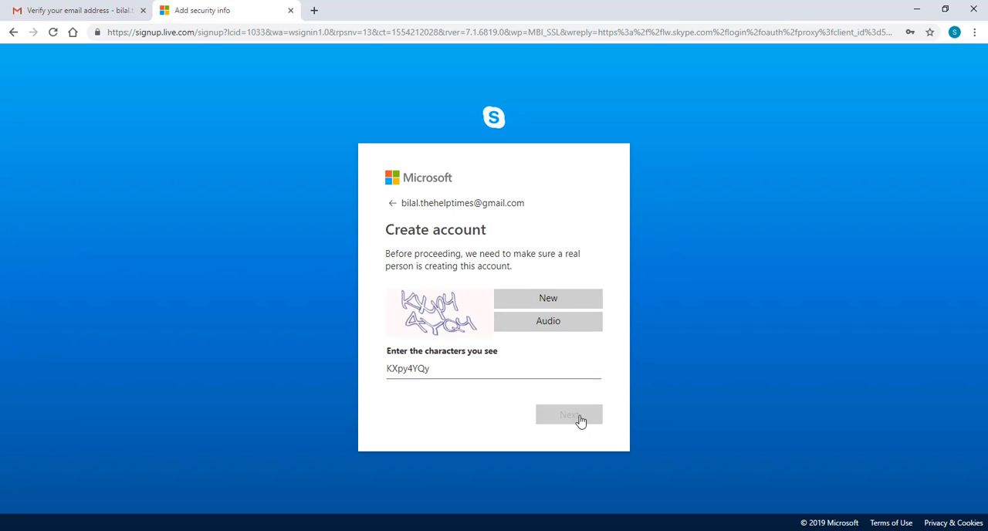
pyautogui.click(568, 414)
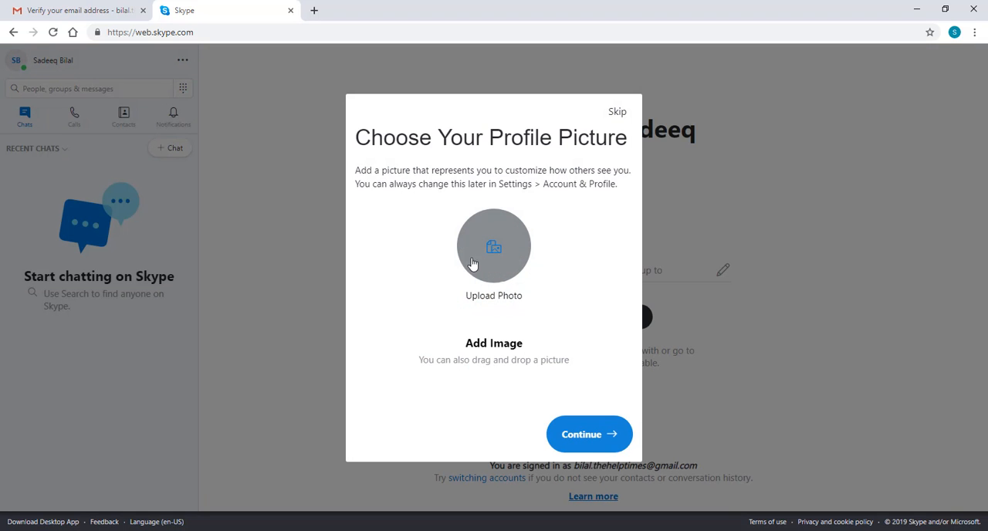
# - Upload a profile photo, allow the camera, accept contacts, reach the Welcome page and close Chrome
pyautogui.click(494, 247)
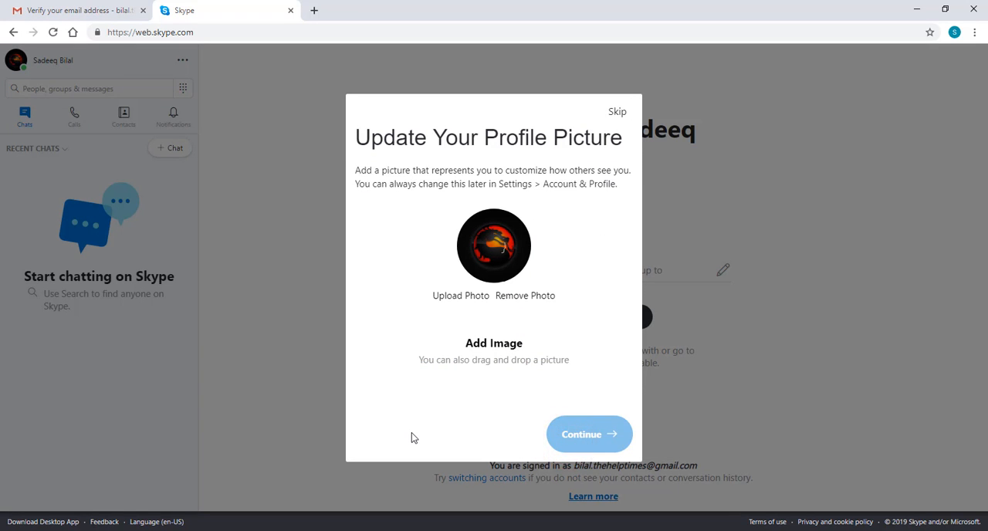
pyautogui.click(588, 434)
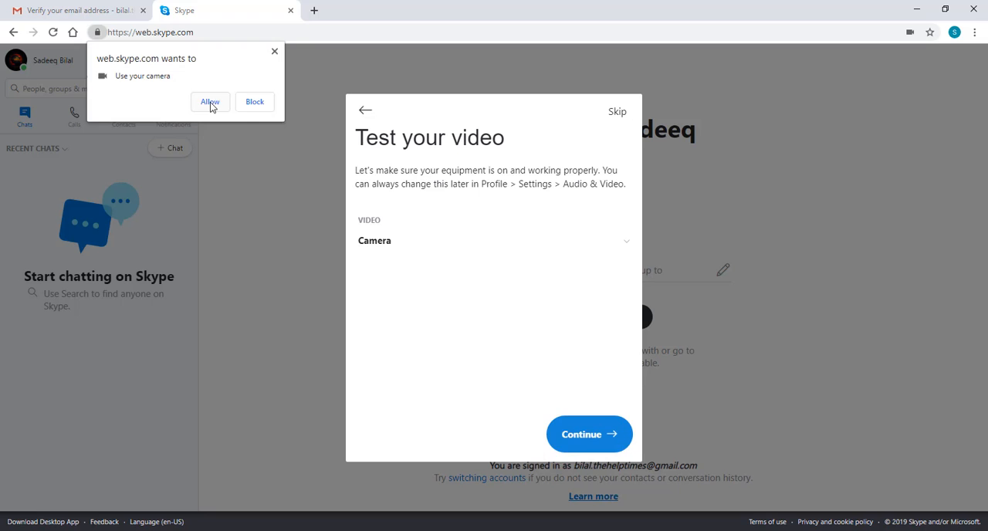
pyautogui.click(589, 433)
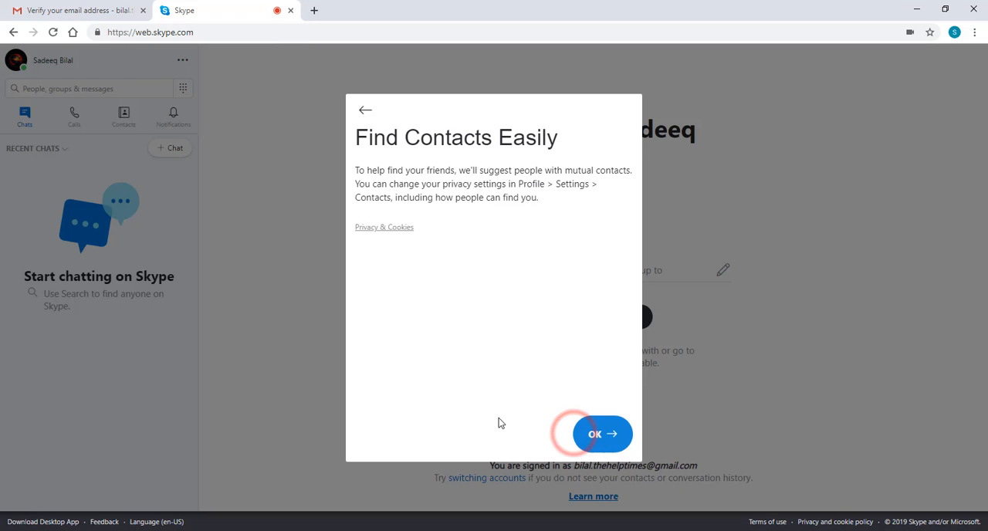
pyautogui.click(602, 432)
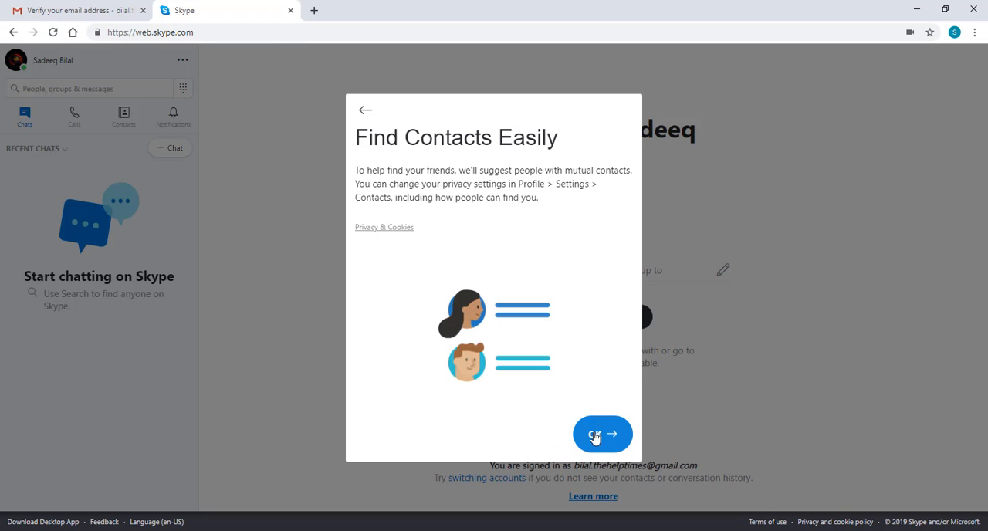
pyautogui.click(600, 434)
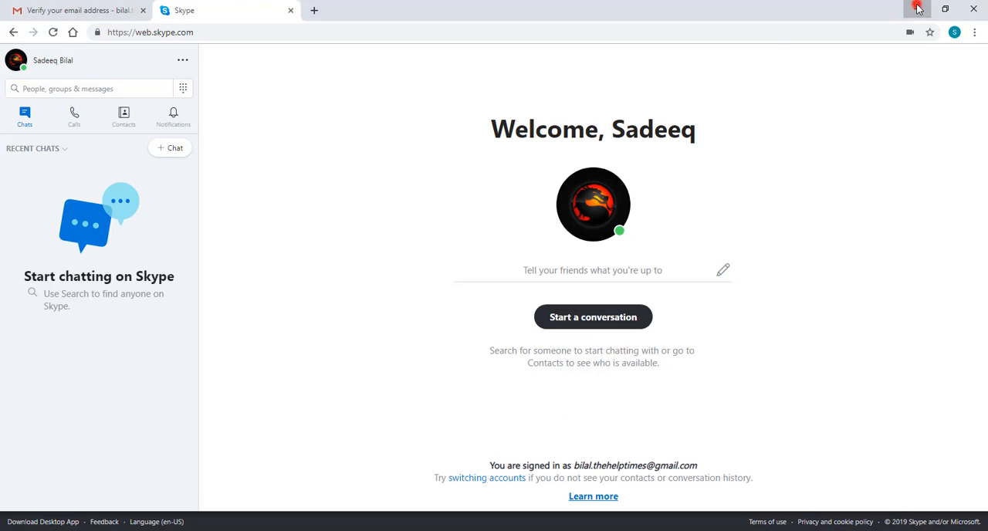
pyautogui.click(914, 9)
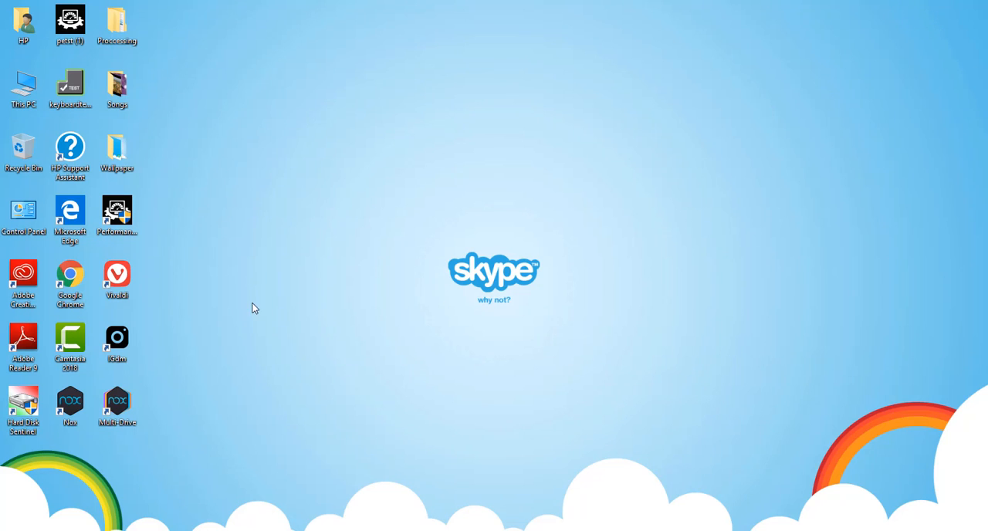
pyautogui.moveTo(402, 281)
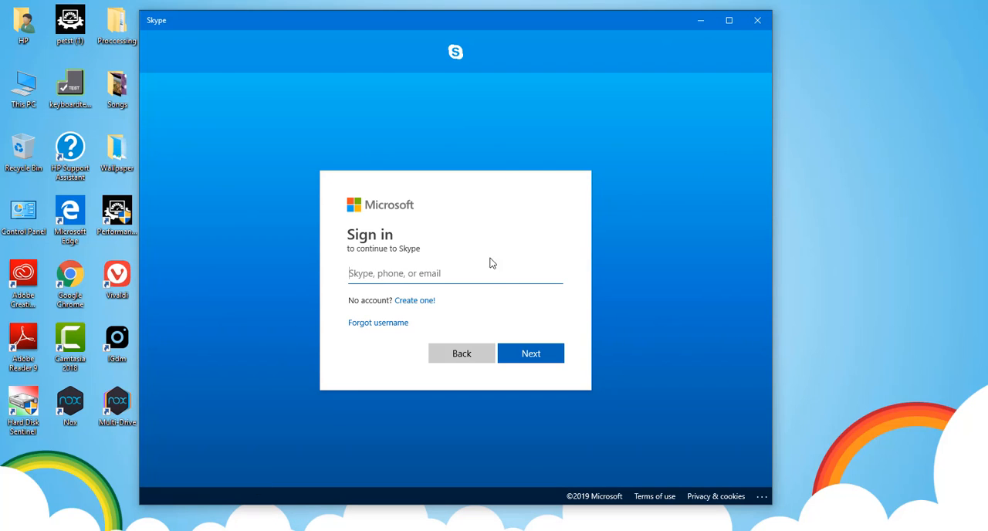
# - Start a new account in the Skype desktop app using an email address and submit it
pyautogui.click(531, 352)
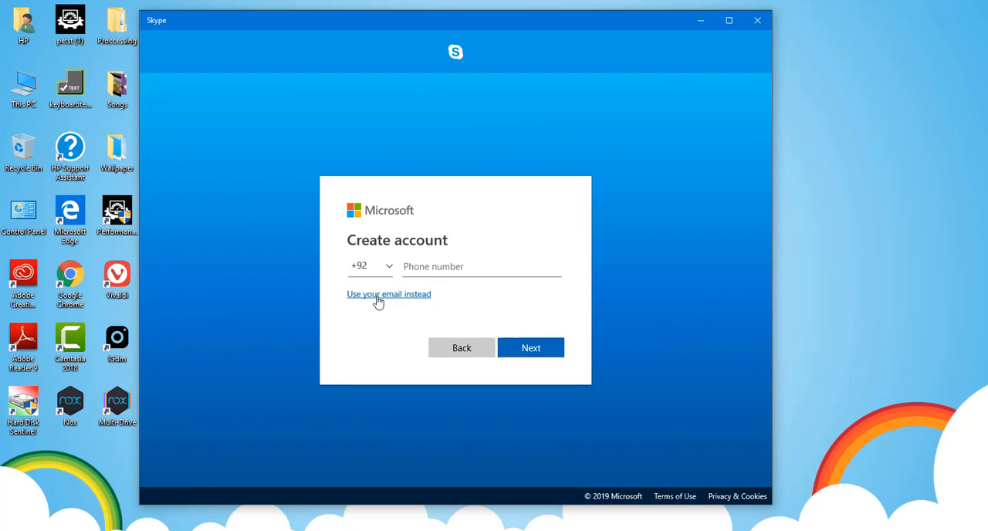
pyautogui.click(389, 293)
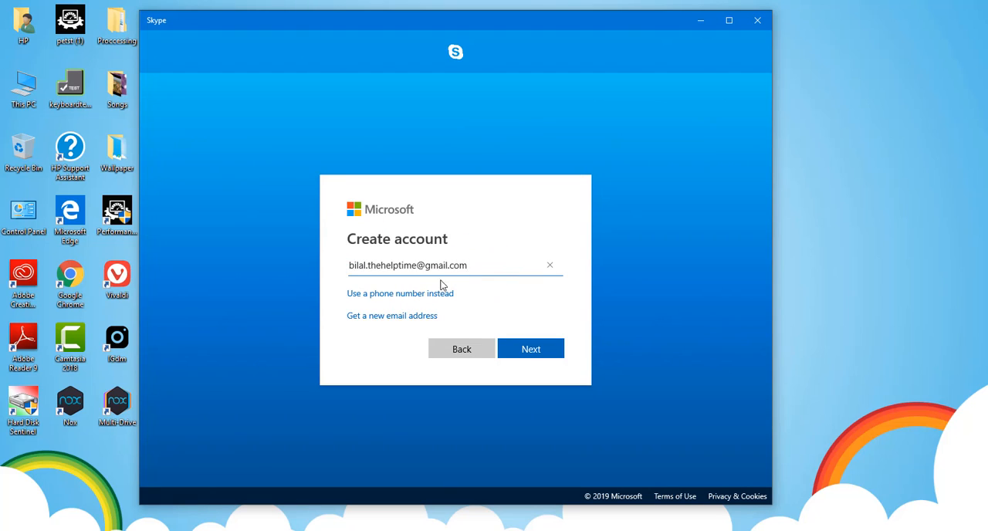
pyautogui.click(531, 349)
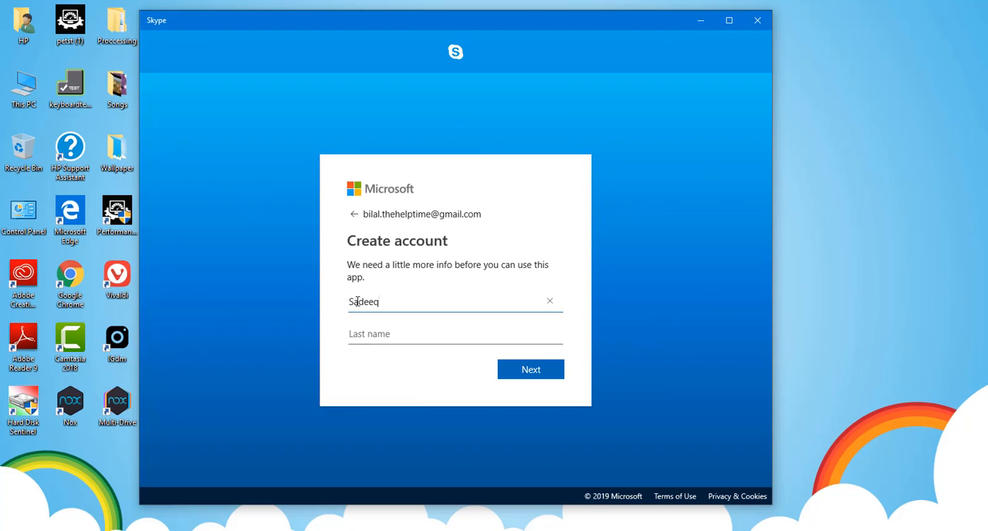
# - Submit the name, country and birthdate, then verify the emailed code to sign in
pyautogui.click(531, 369)
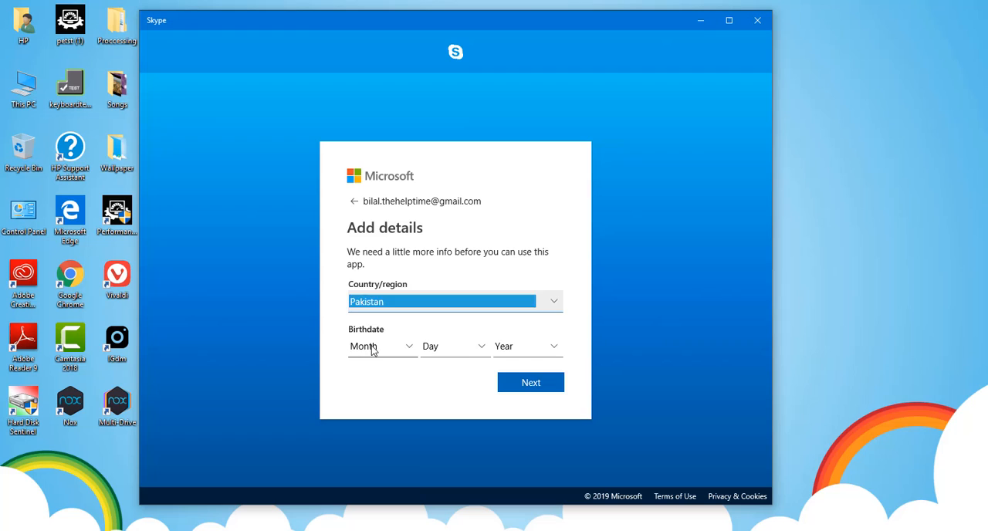
pyautogui.click(454, 346)
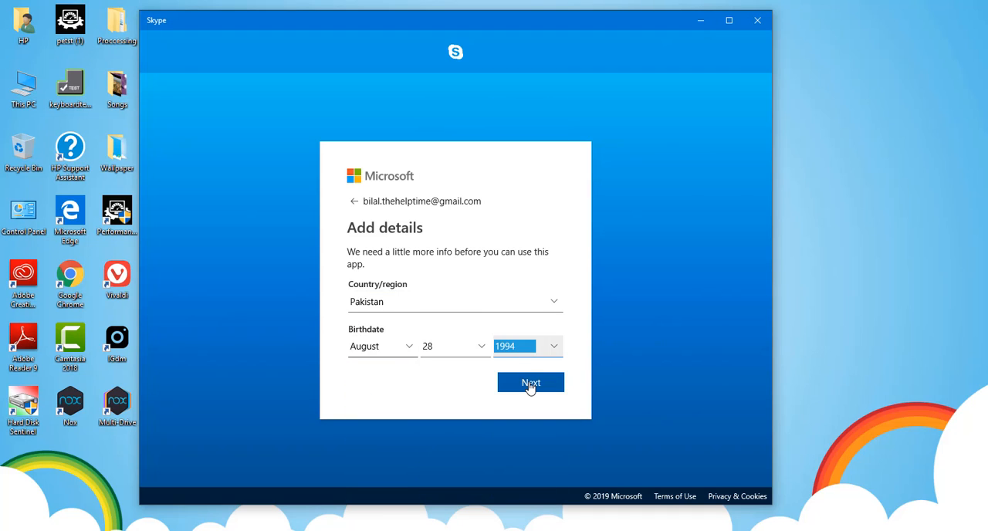
pyautogui.click(531, 381)
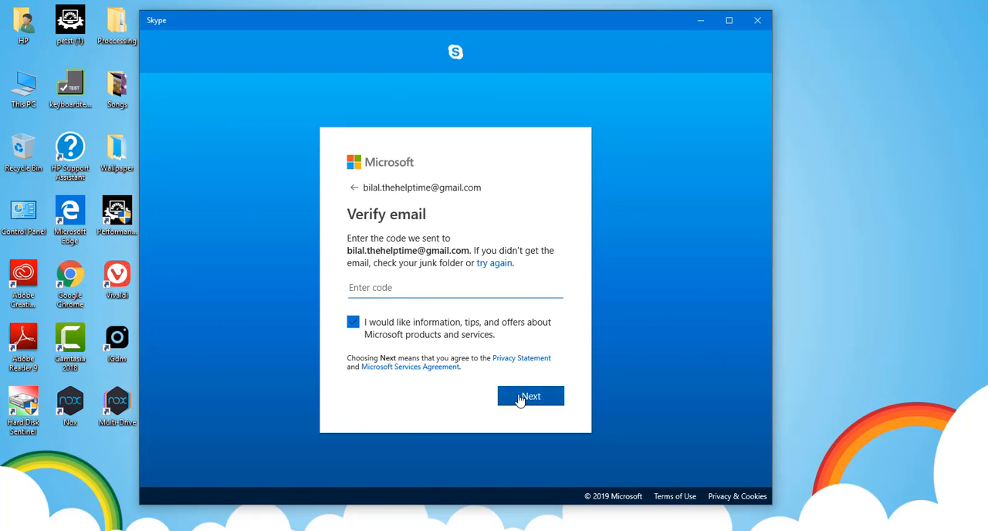
pyautogui.click(531, 395)
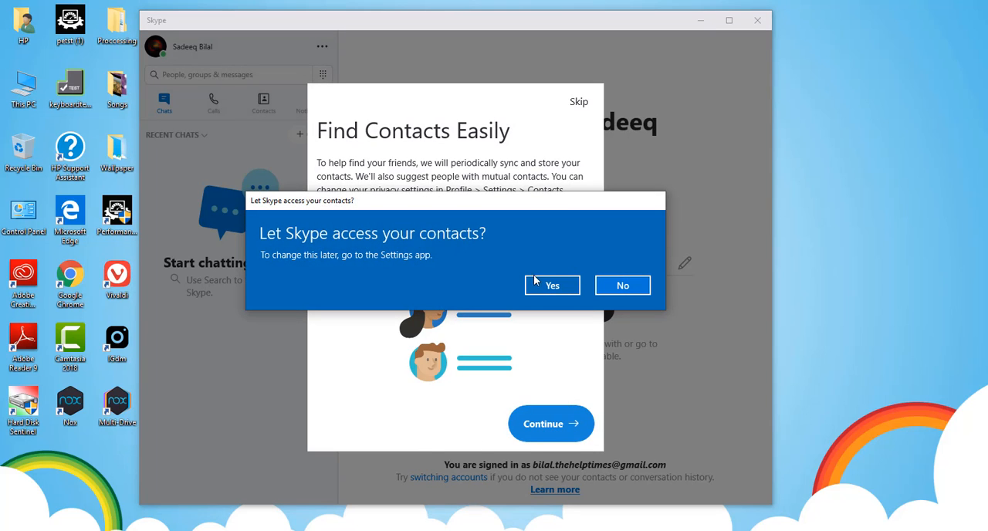
# - Allow contacts access, pass the audio test, view Notifications and close the Skype app
pyautogui.click(553, 284)
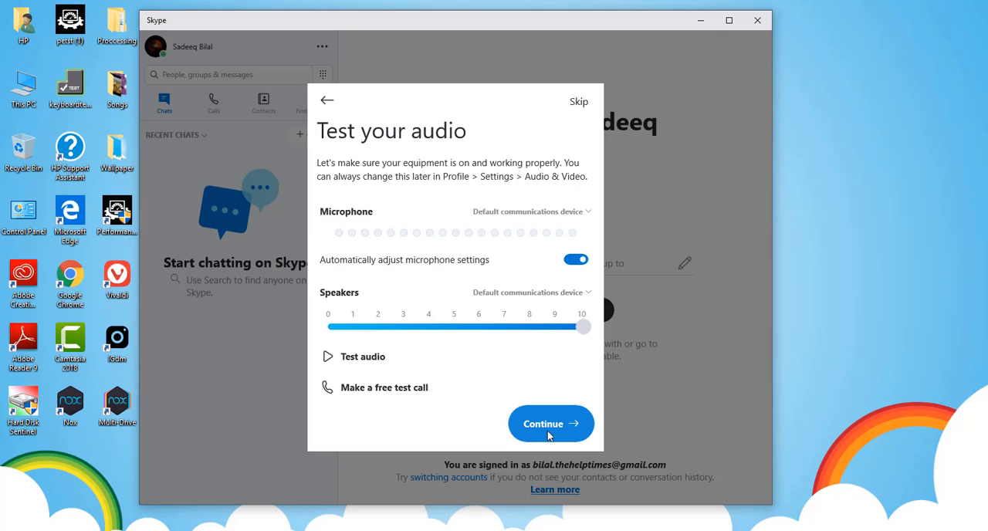
pyautogui.click(550, 423)
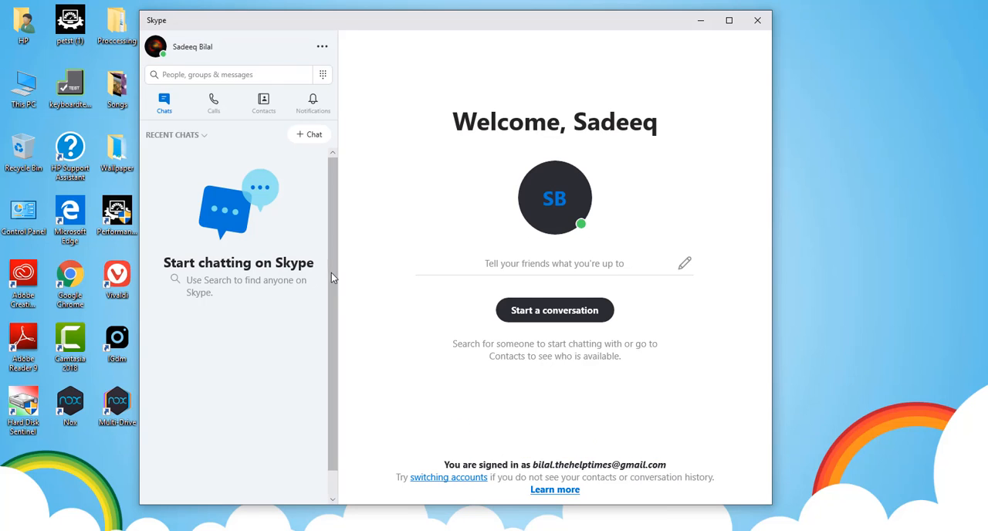
pyautogui.click(312, 102)
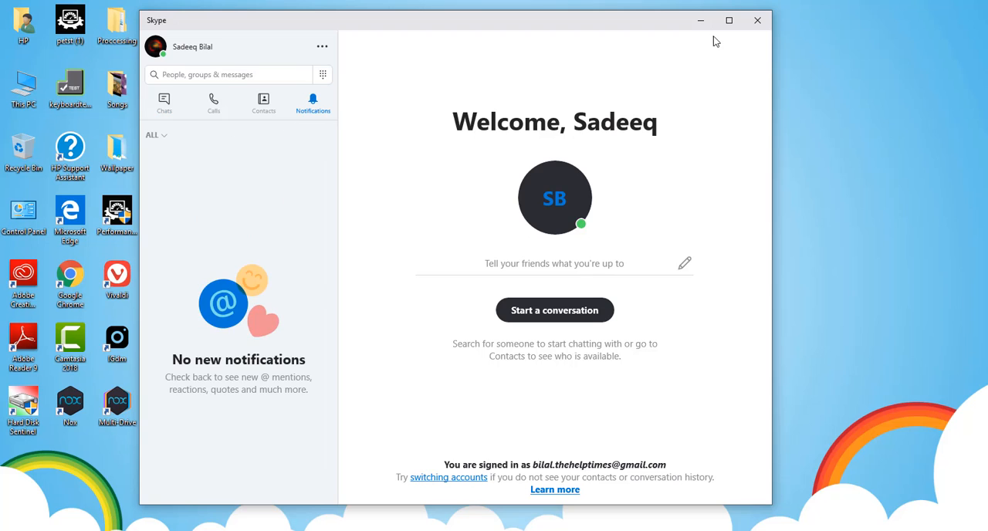
pyautogui.click(757, 22)
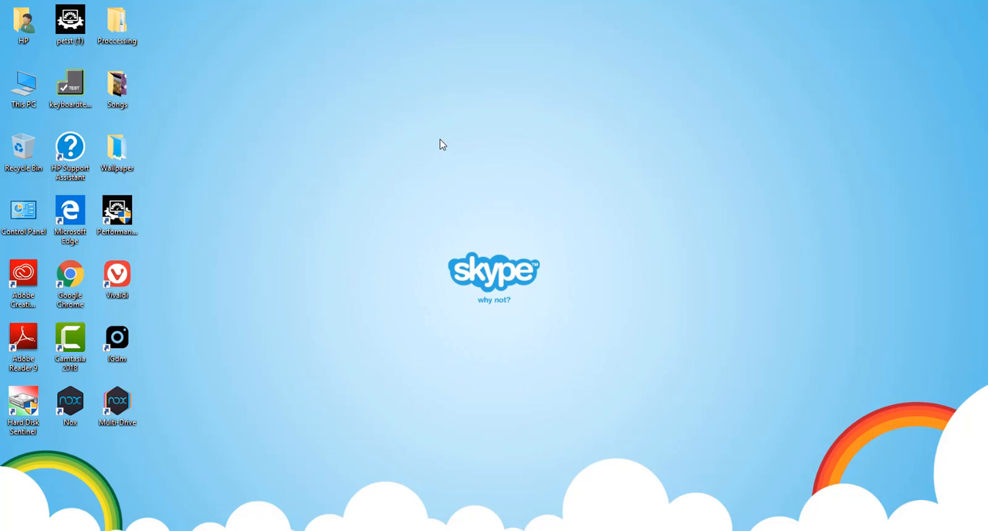
pyautogui.moveTo(633, 269)
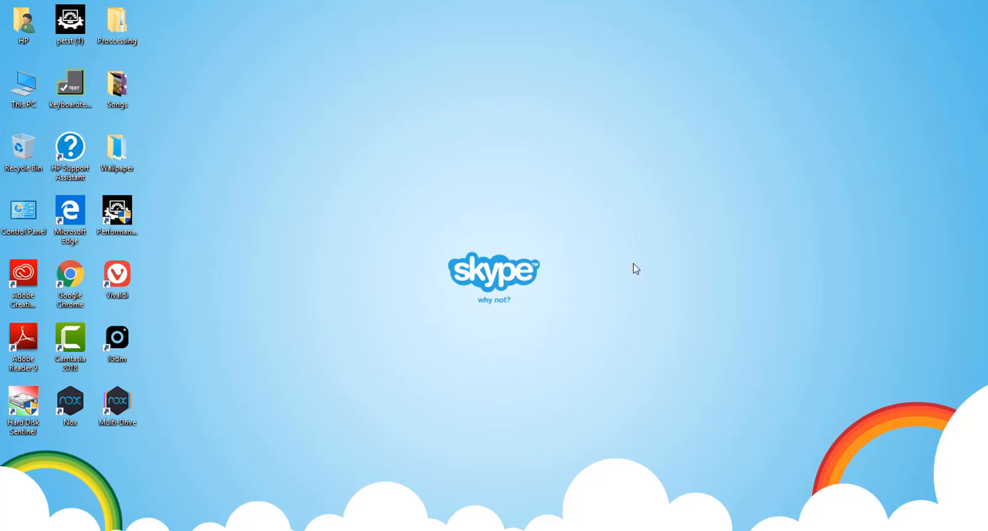